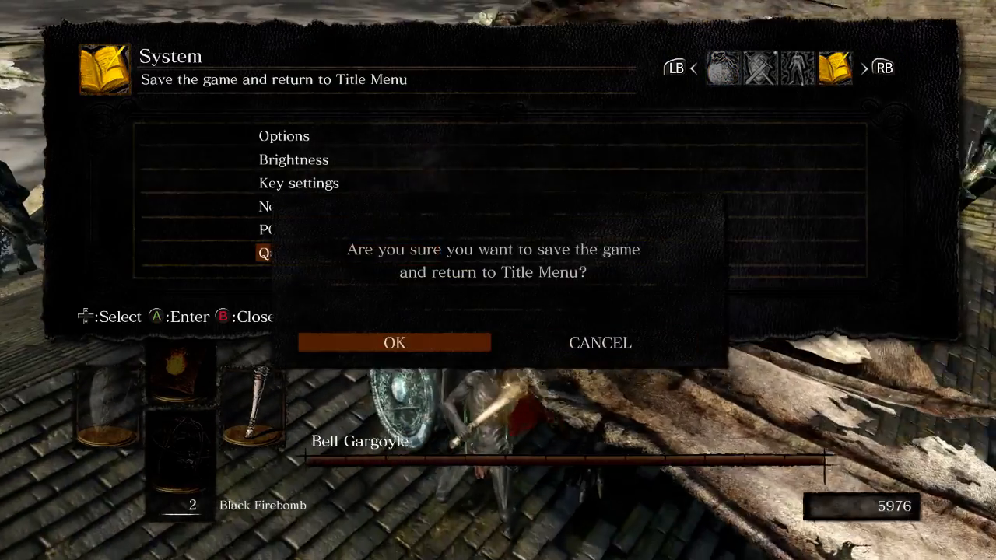
- Confirm saving and quitting the Bell Gargoyle fight back to the title menu
{"action": "left_click", "coordinate": [393, 342]}
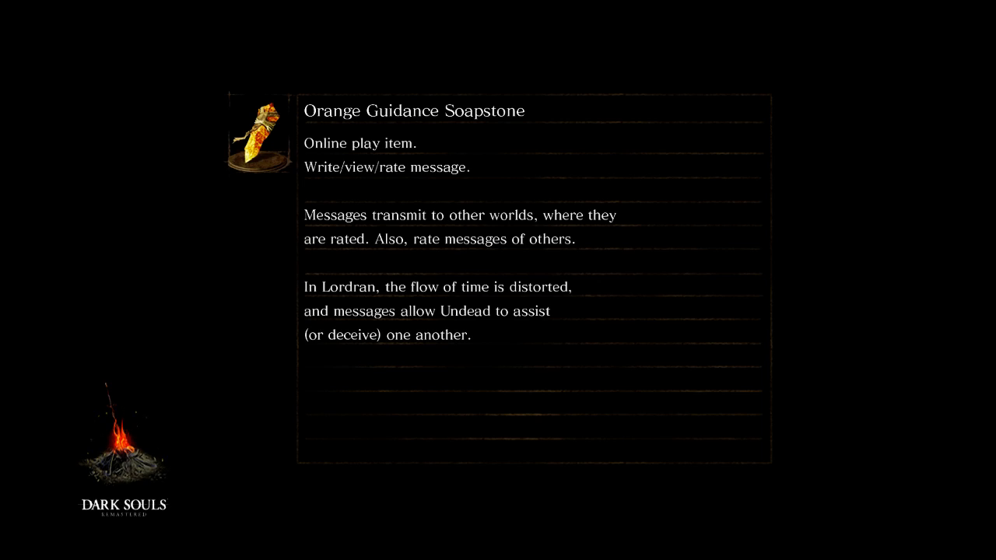
- Switch to the YouTube Queen compilation in Chrome, then bring up the Discord DM with a call
{"action": "key", "text": "alt+tab"}
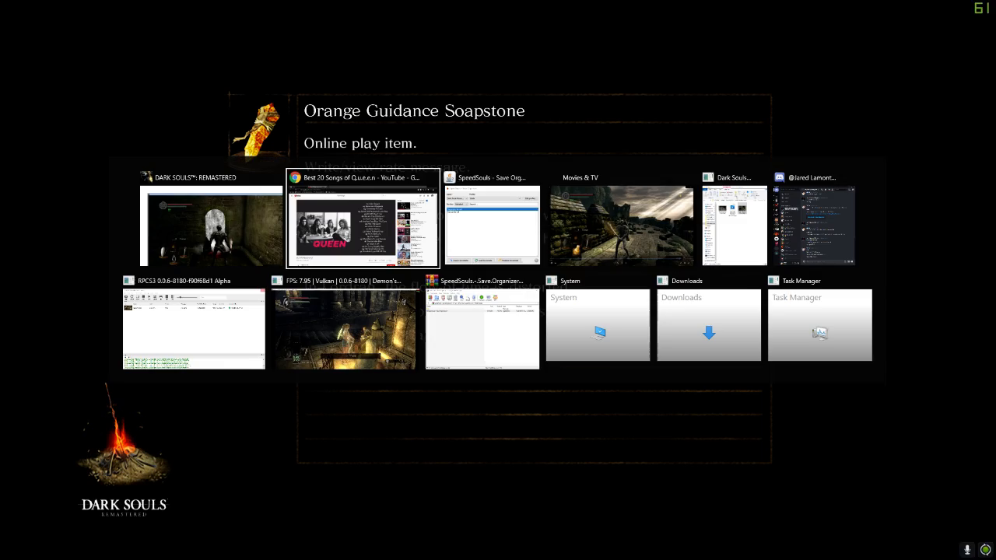
{"action": "left_click", "coordinate": [364, 226]}
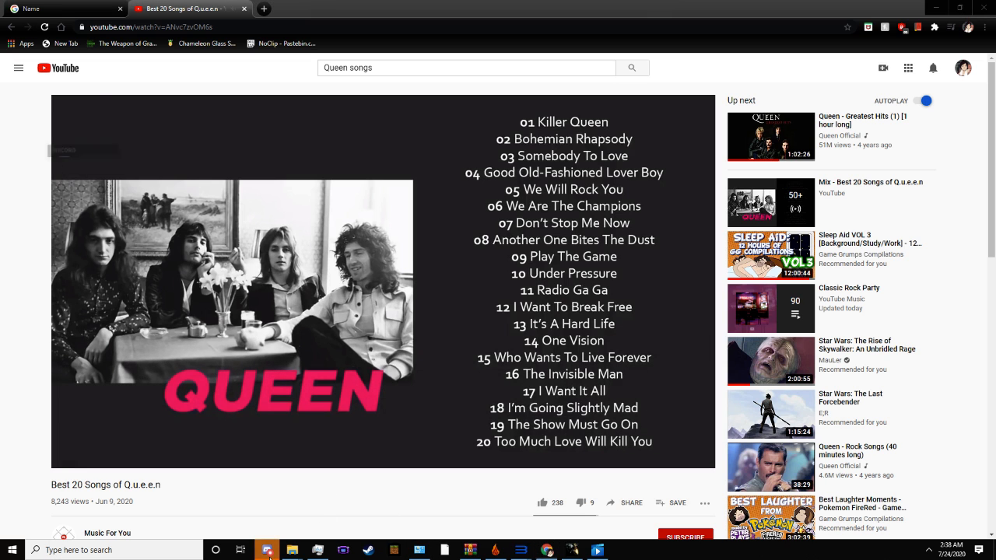
{"action": "left_click", "coordinate": [267, 550]}
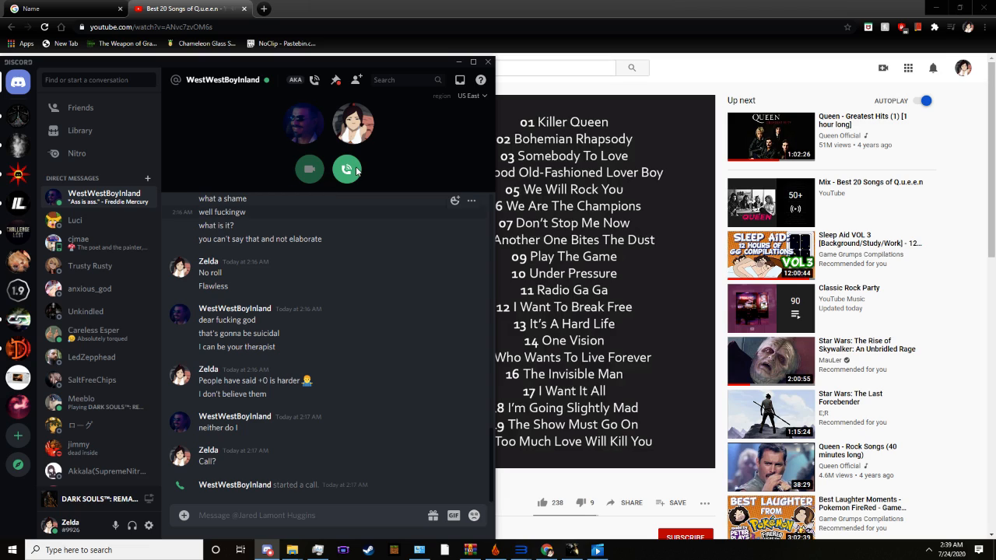
- Join the incoming direct-message voice call in Discord
{"action": "left_click", "coordinate": [347, 169]}
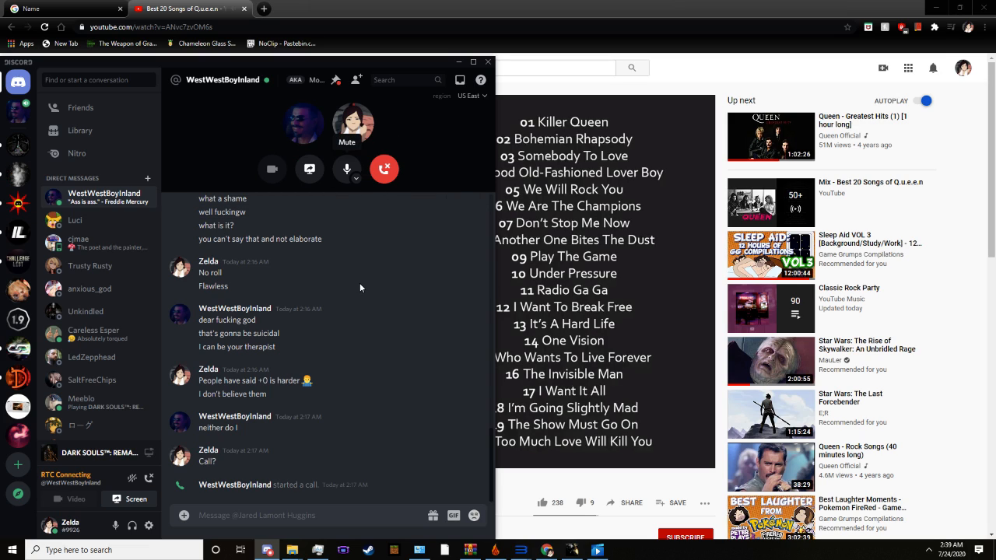
{"action": "mouse_move", "coordinate": [318, 191]}
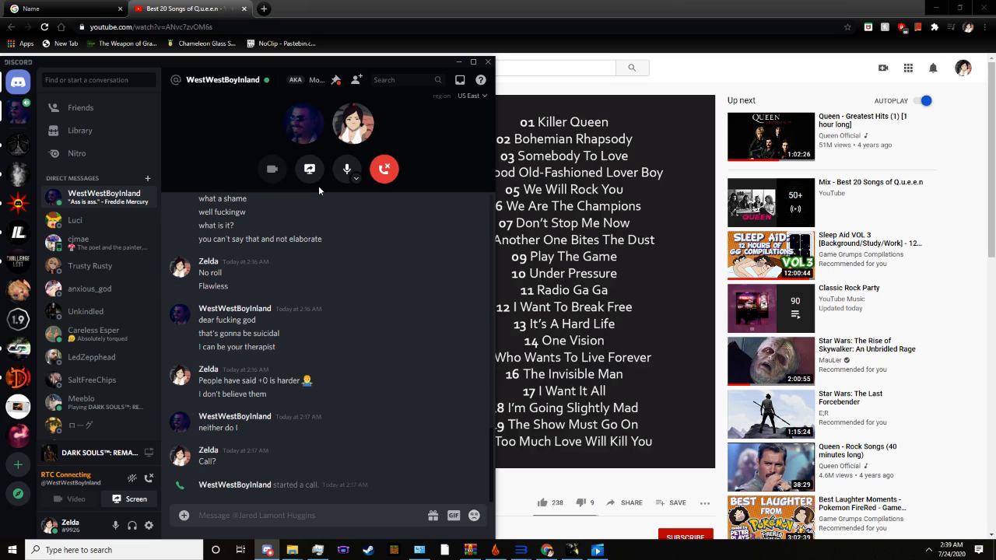
{"action": "mouse_move", "coordinate": [404, 175]}
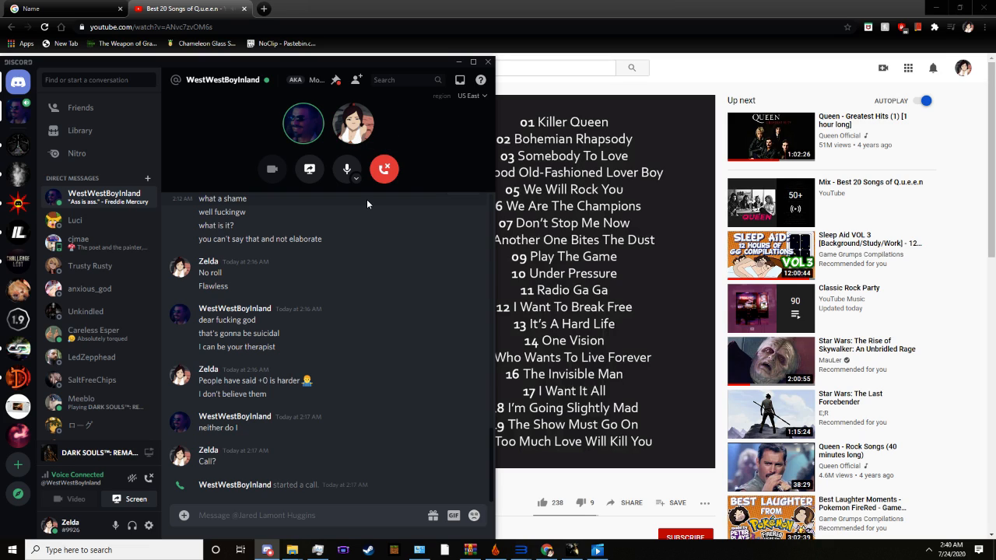
{"action": "mouse_move", "coordinate": [373, 138]}
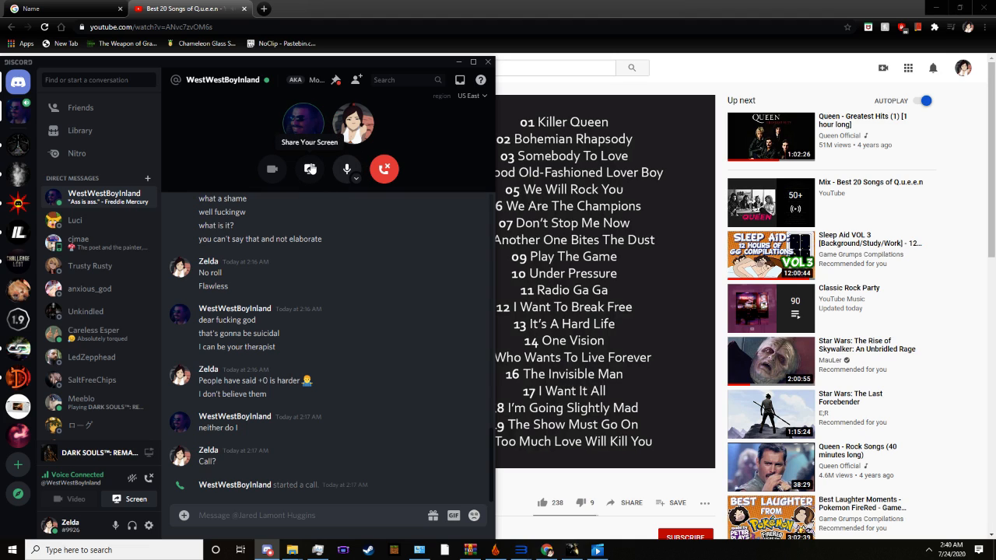
- Go Live sharing Screen 1 to the call at 720p and 30 fps
{"action": "left_click", "coordinate": [309, 169]}
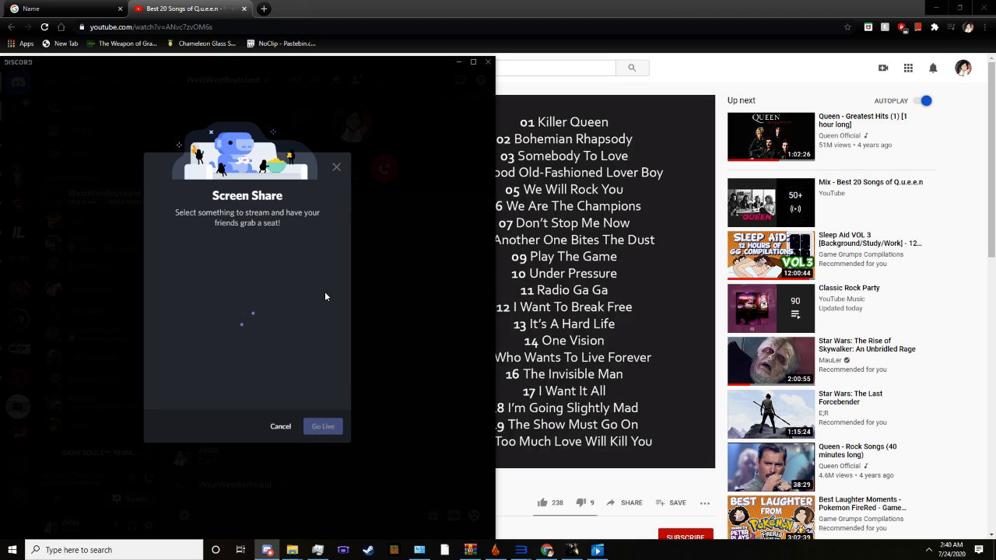
{"action": "mouse_move", "coordinate": [360, 189]}
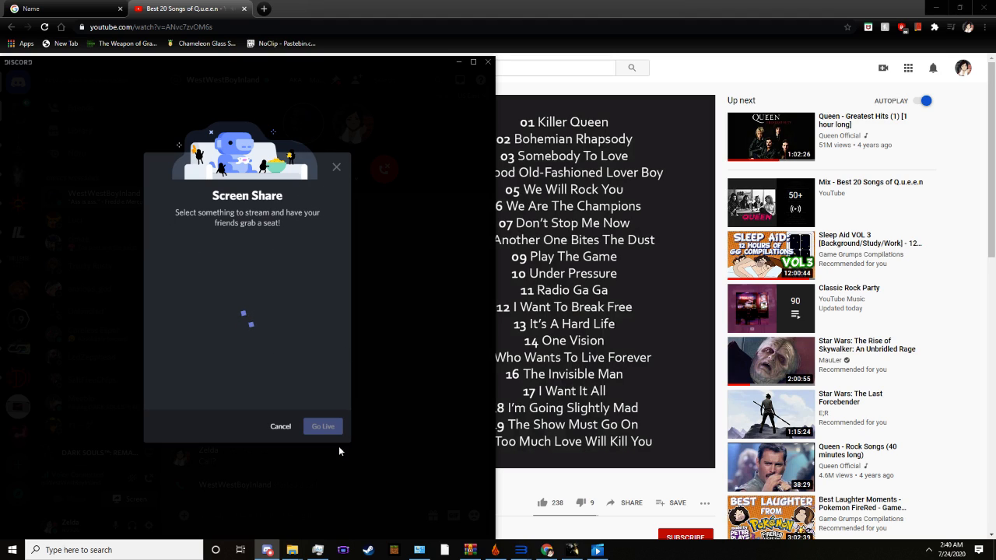
{"action": "mouse_move", "coordinate": [312, 151]}
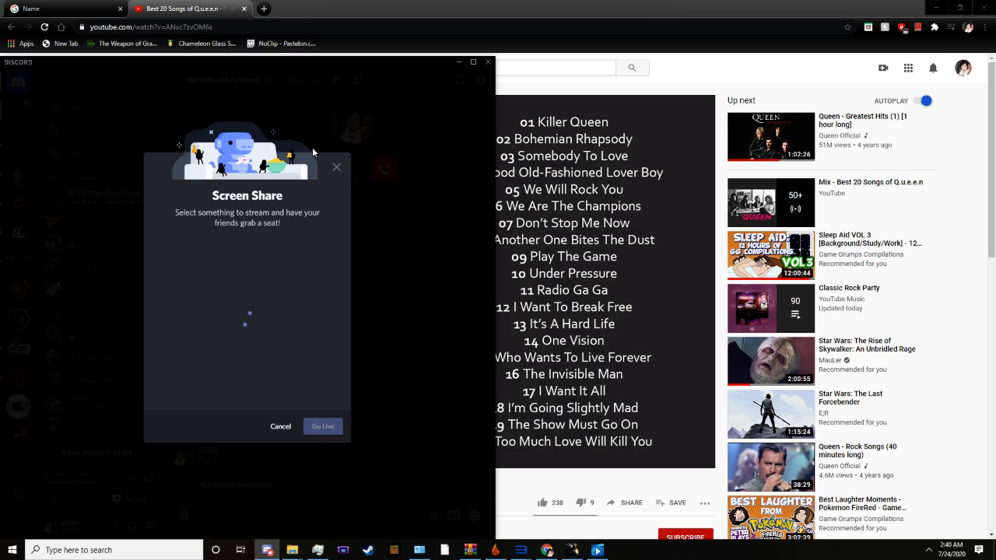
{"action": "mouse_move", "coordinate": [438, 519]}
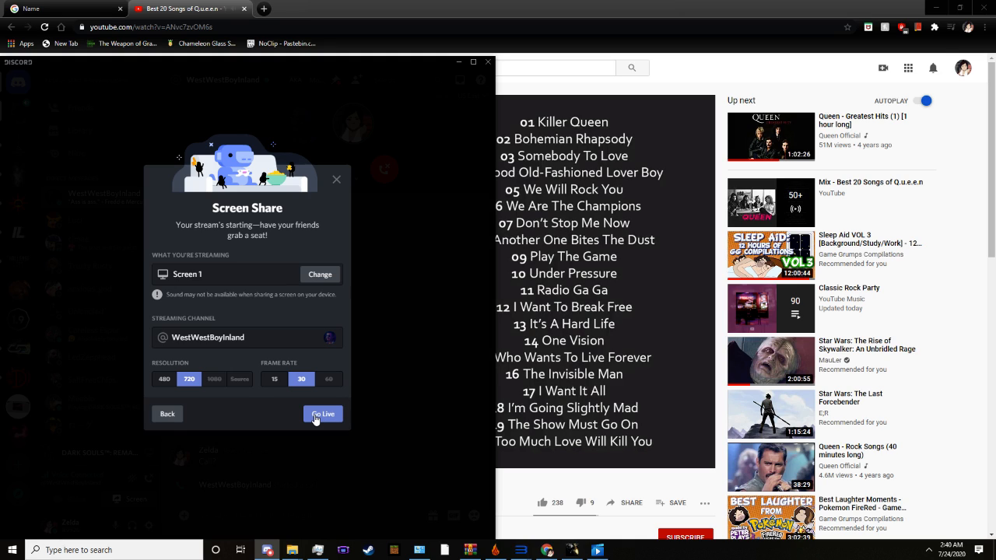
{"action": "mouse_move", "coordinate": [315, 420]}
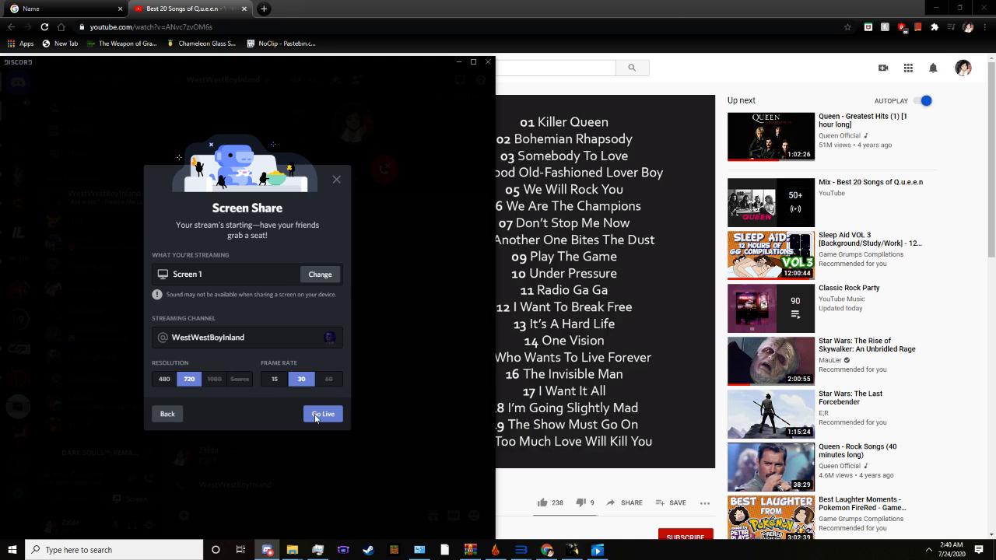
{"action": "left_click", "coordinate": [323, 413]}
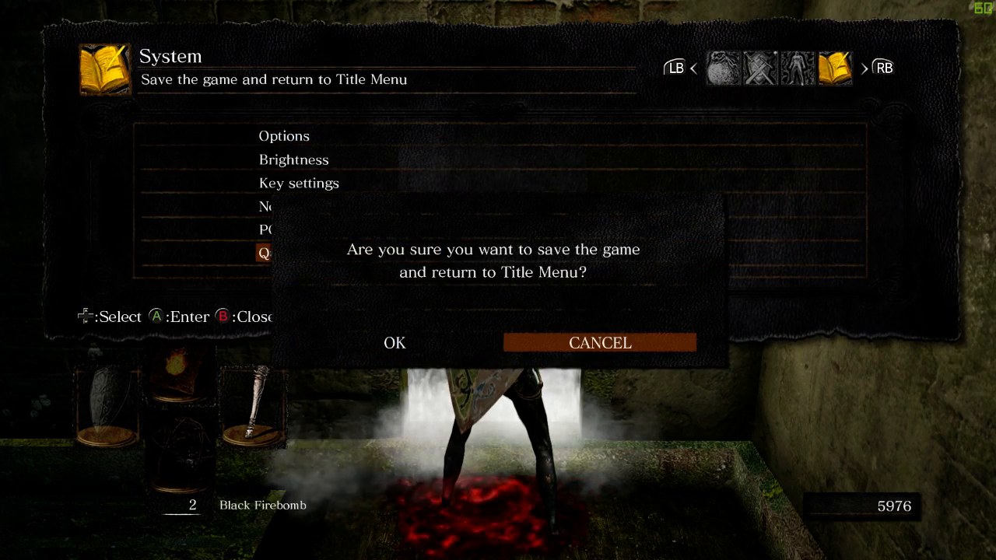
- Reload, beat the Bell Gargoyles for 15,976 souls, check gear, and turn Instant Replay on
{"action": "left_click", "coordinate": [395, 343]}
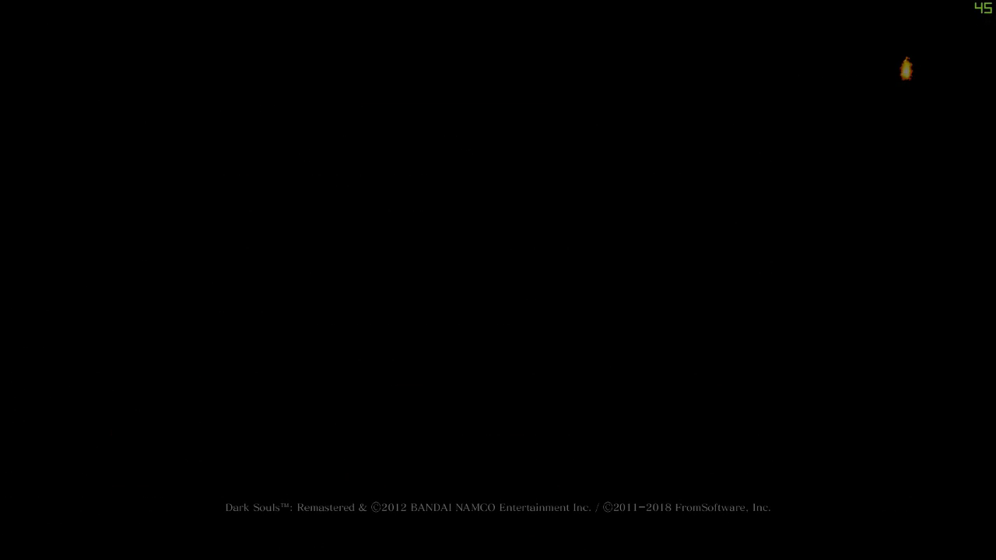
{"action": "key", "text": "alt+tab"}
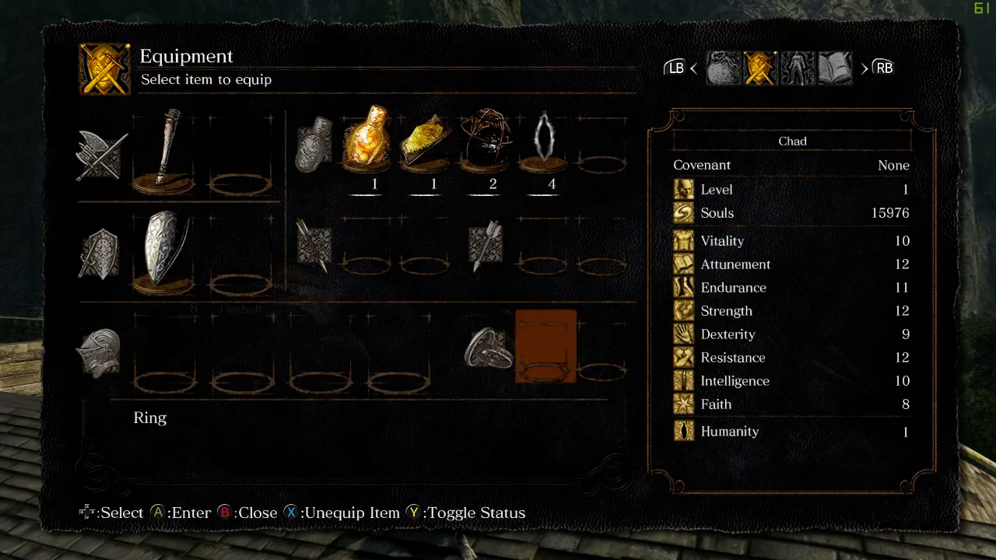
{"action": "key", "text": "b"}
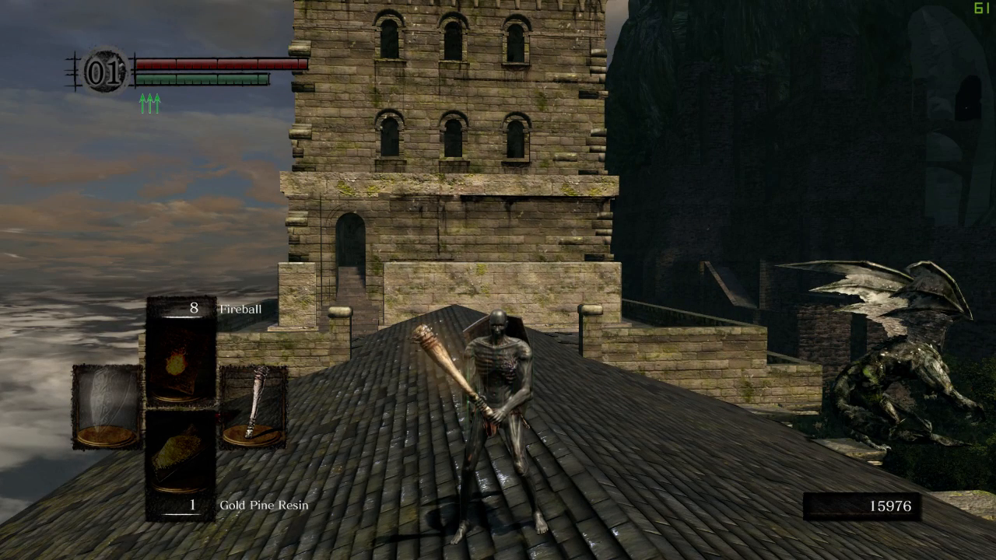
{"action": "key", "text": "alt+z"}
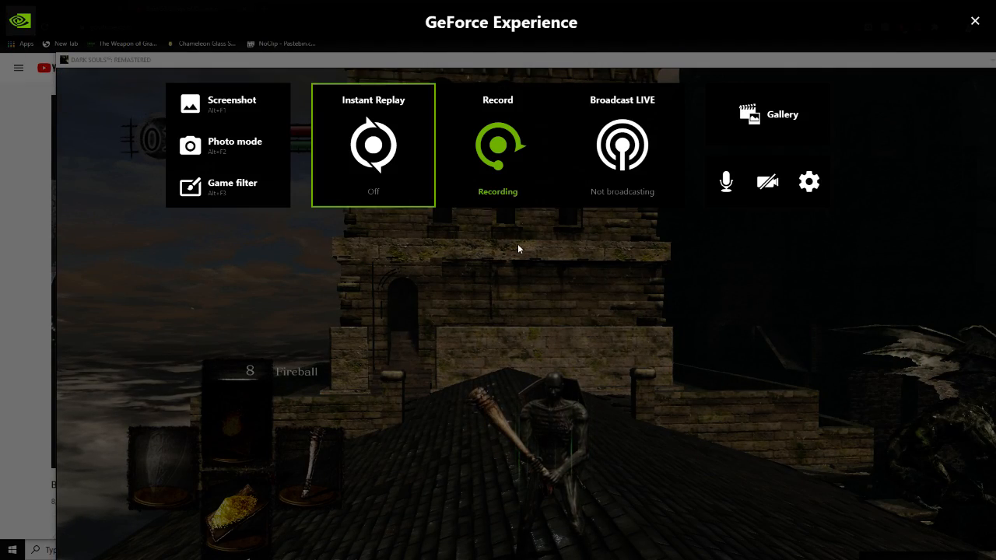
{"action": "left_click", "coordinate": [373, 144]}
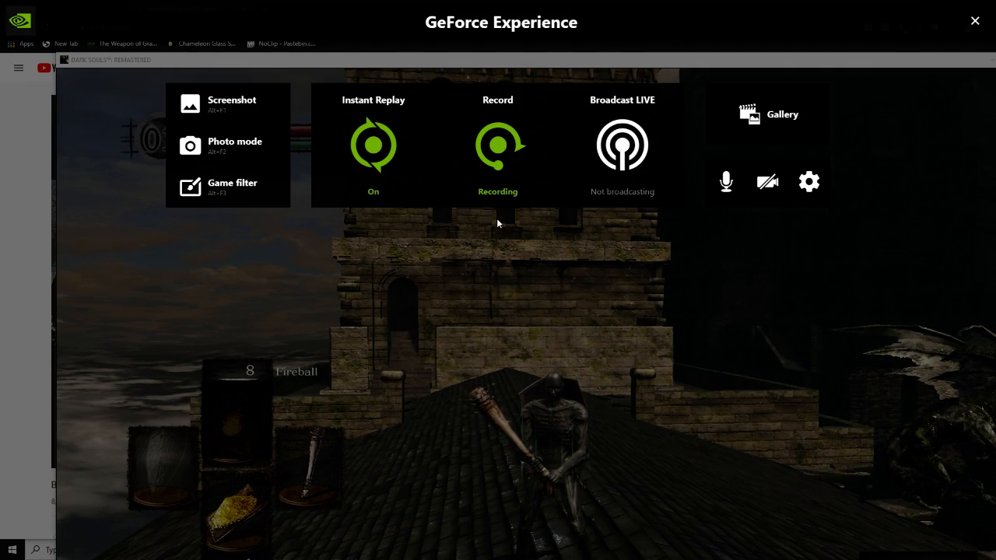